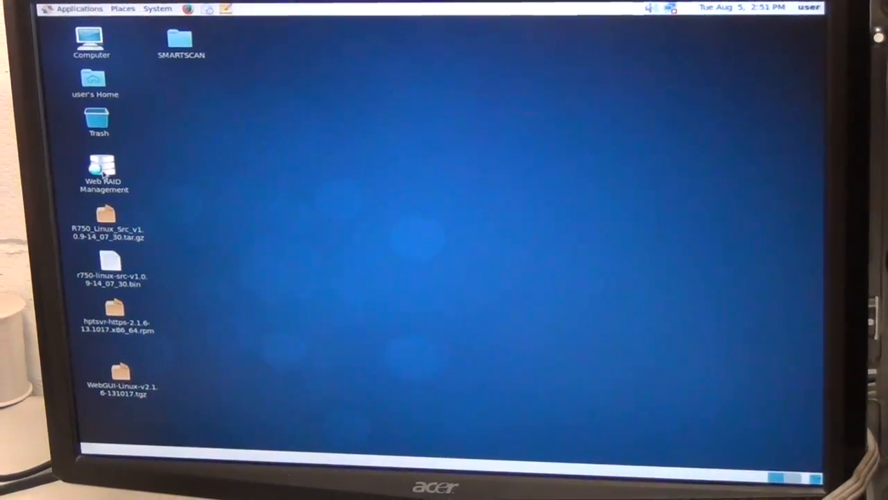
- Launch Web RAID Management from the desktop icon to reach the HighPoint login page
{"action": "double_click", "coordinate": [102, 169]}
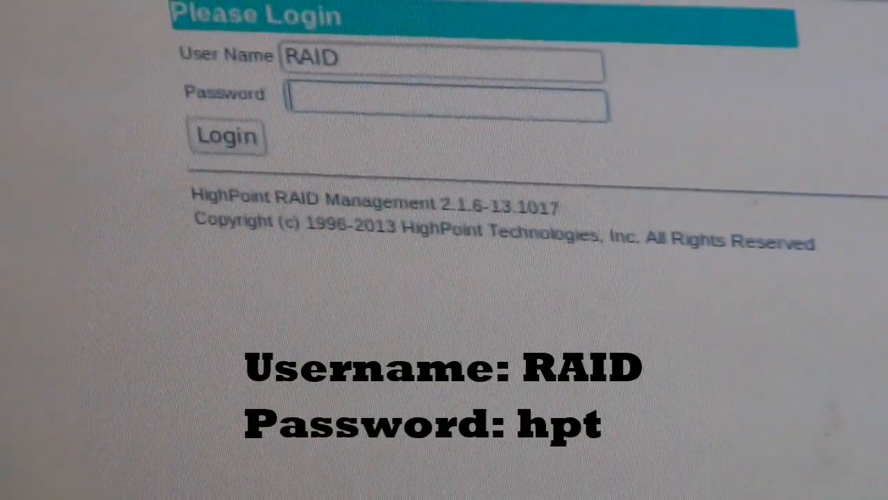
{"action": "type", "text": "hpt"}
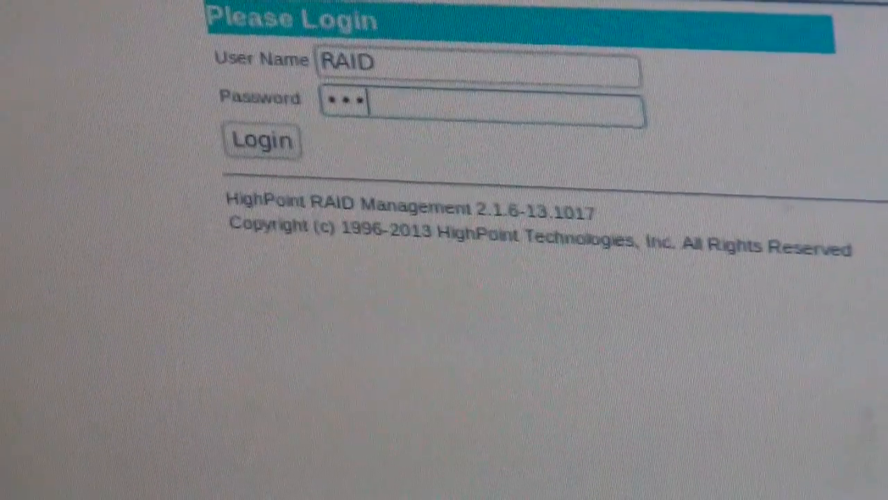
{"action": "left_click", "coordinate": [262, 141]}
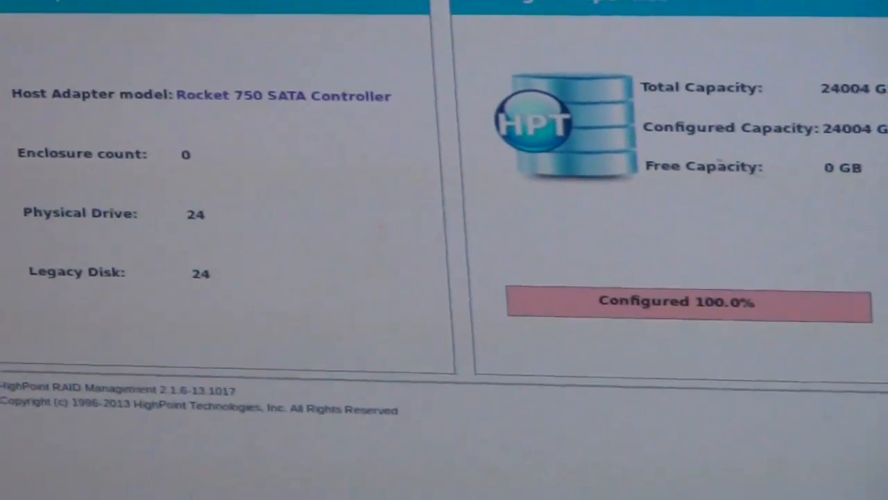
- Turn on staggered spinup for all 24 drives on controller 1 via Physical > Spinup
{"action": "left_click", "coordinate": [324, 56]}
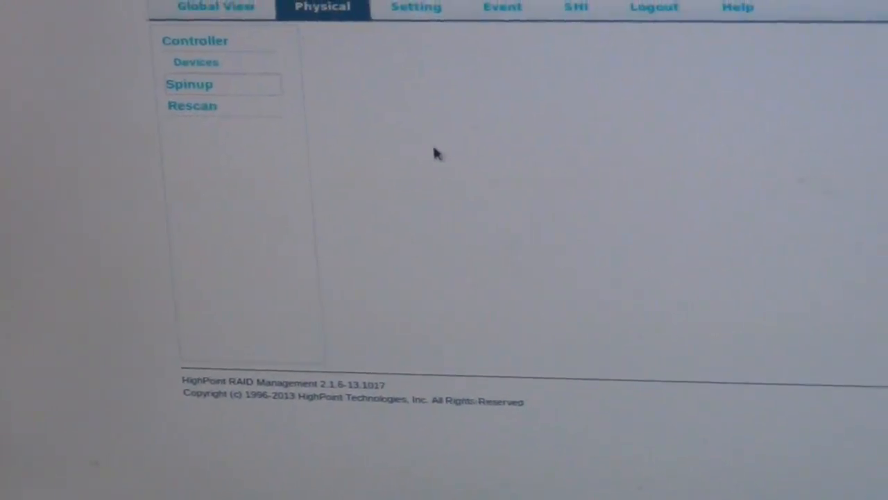
{"action": "left_click", "coordinate": [189, 84]}
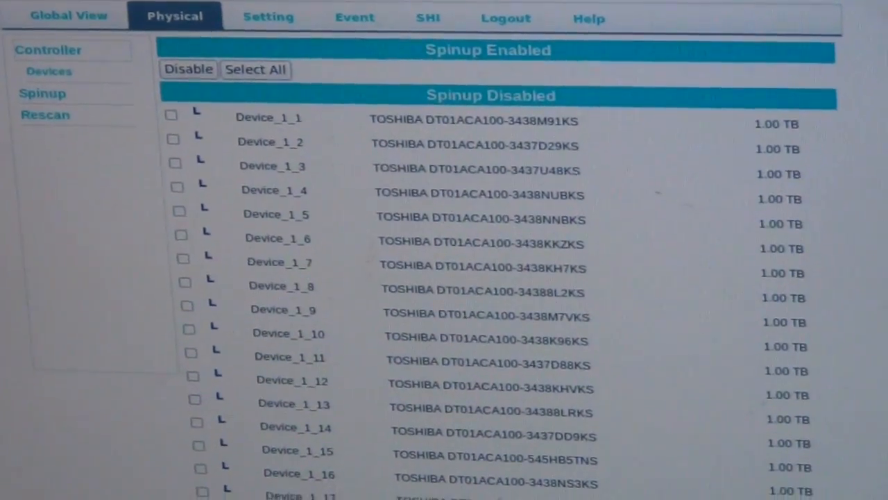
{"action": "scroll", "scroll_direction": "down", "scroll_amount": 3}
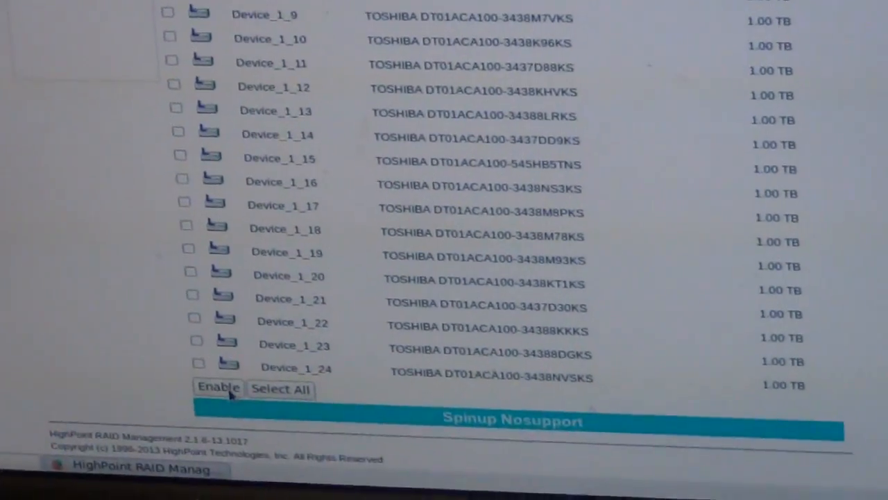
{"action": "scroll", "scroll_direction": "up", "scroll_amount": 3}
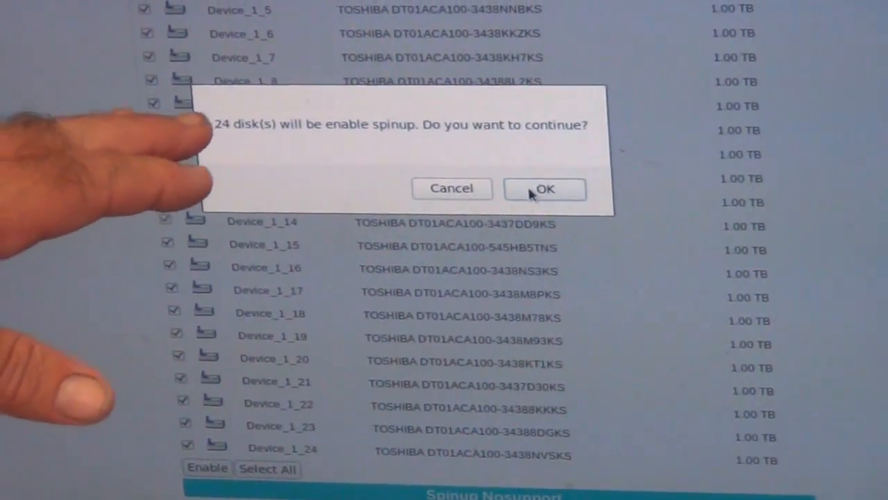
{"action": "left_click", "coordinate": [545, 189]}
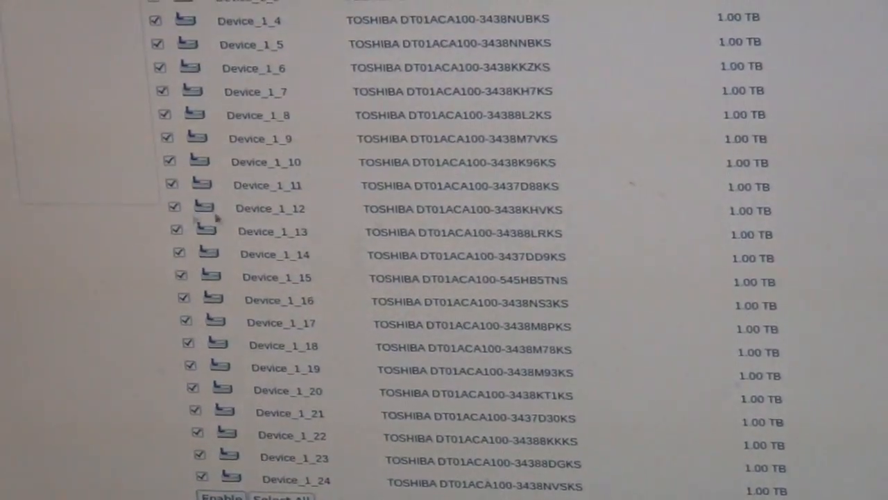
{"action": "scroll", "scroll_direction": "up", "scroll_amount": 3}
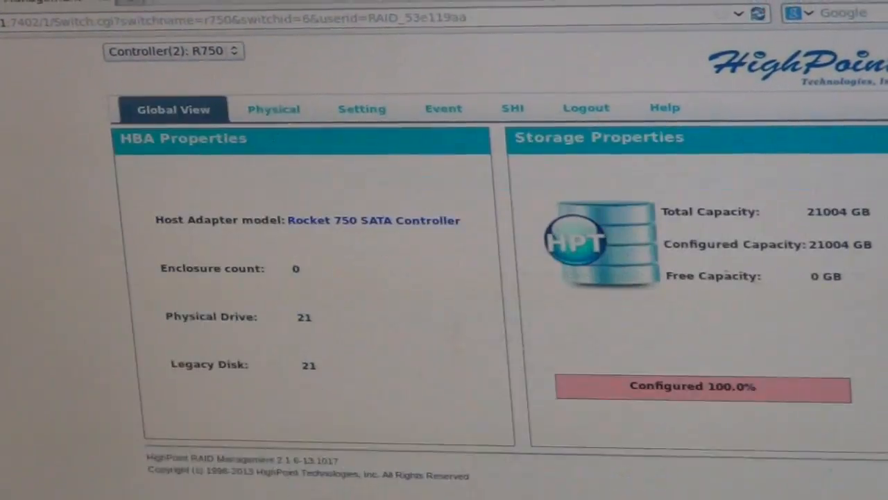
- Turn on staggered spinup for all 21 drives on Controller(2) and confirm
{"action": "left_click", "coordinate": [273, 108]}
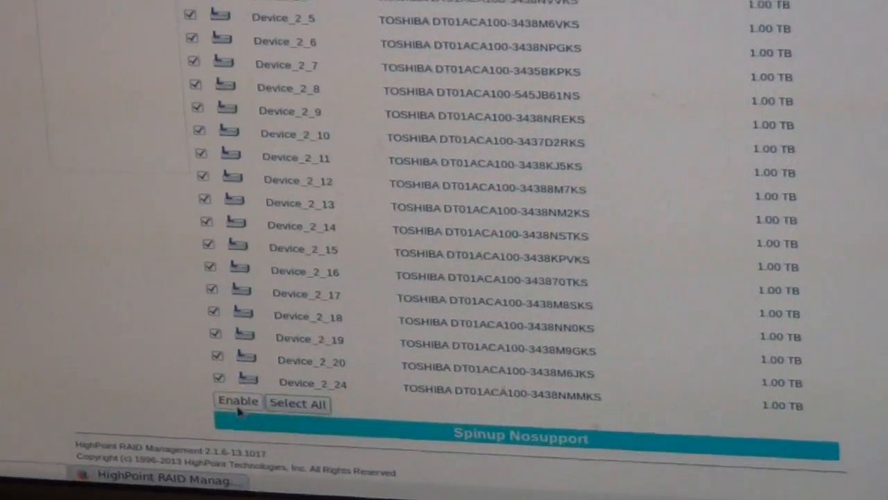
{"action": "left_click", "coordinate": [238, 401]}
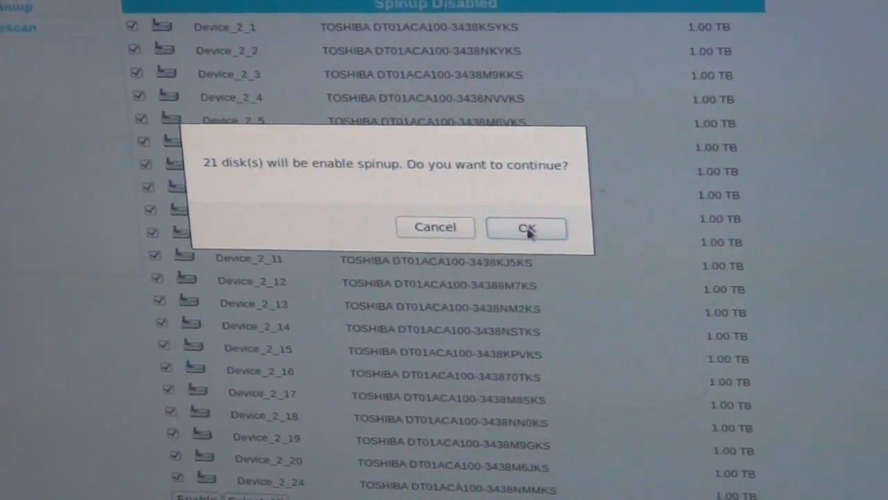
{"action": "left_click", "coordinate": [526, 228]}
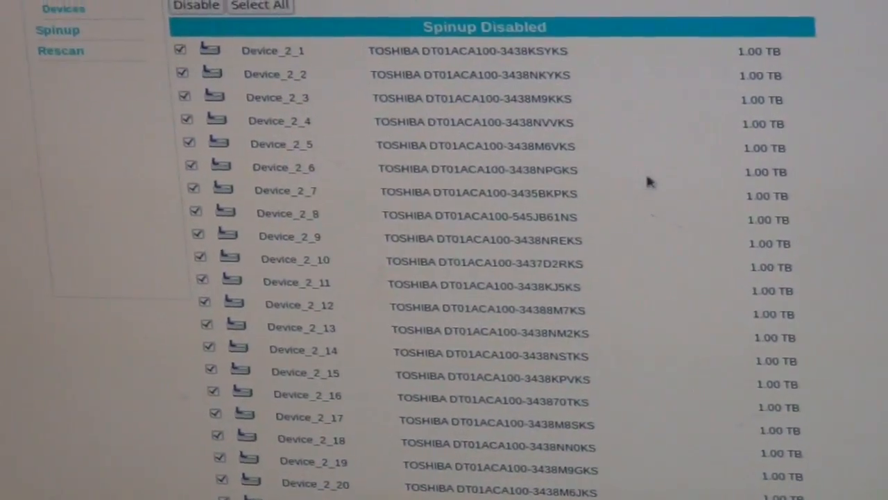